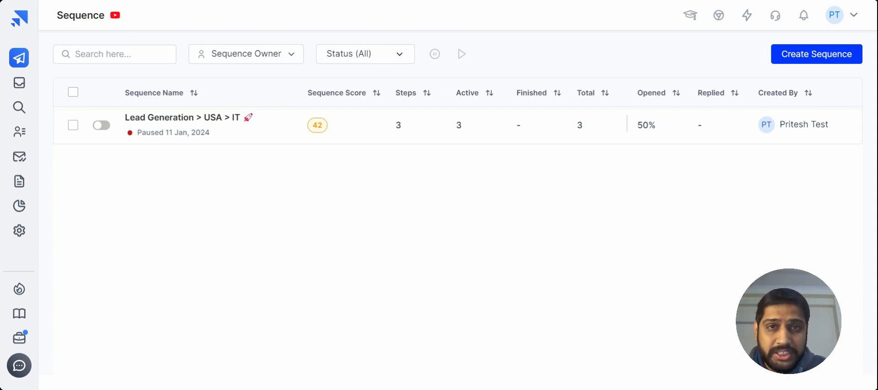
pyautogui.moveTo(626, 182)
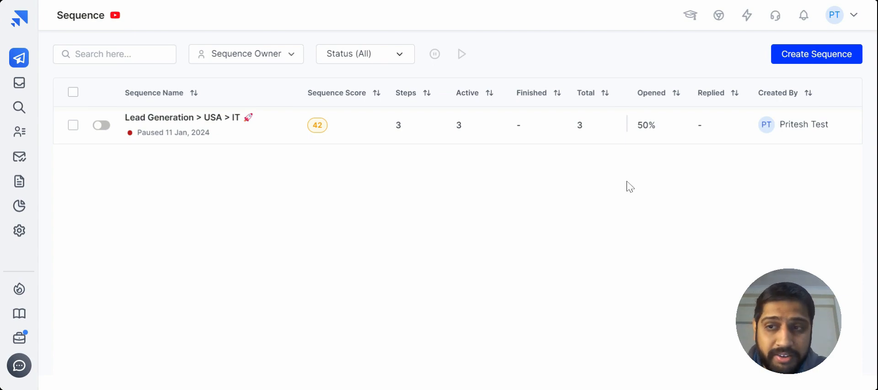
pyautogui.moveTo(18, 109)
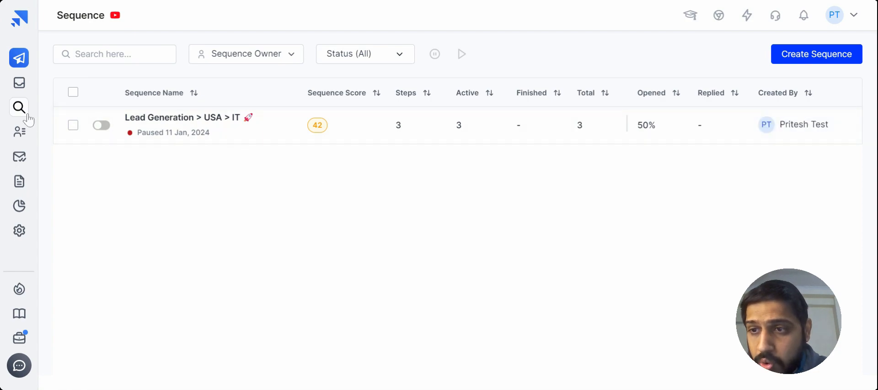
# Open Lead Finder and apply the '< $10M' revenue filter
pyautogui.click(18, 108)
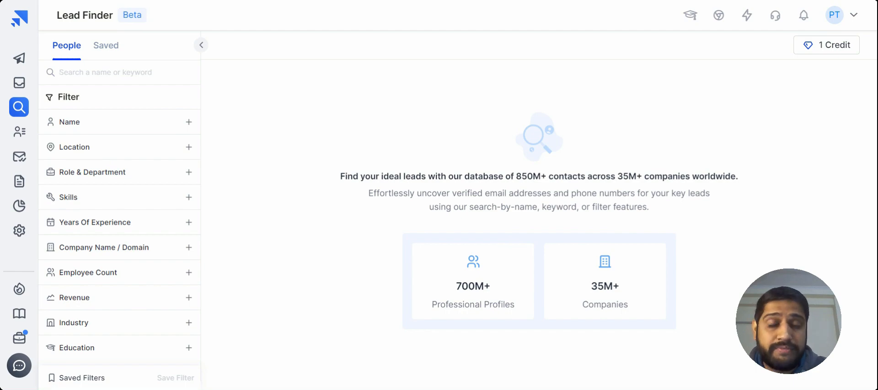
pyautogui.click(115, 72)
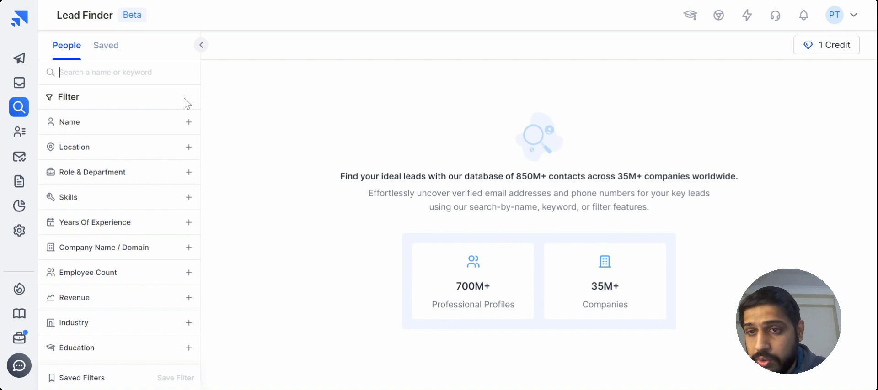
pyautogui.moveTo(138, 197)
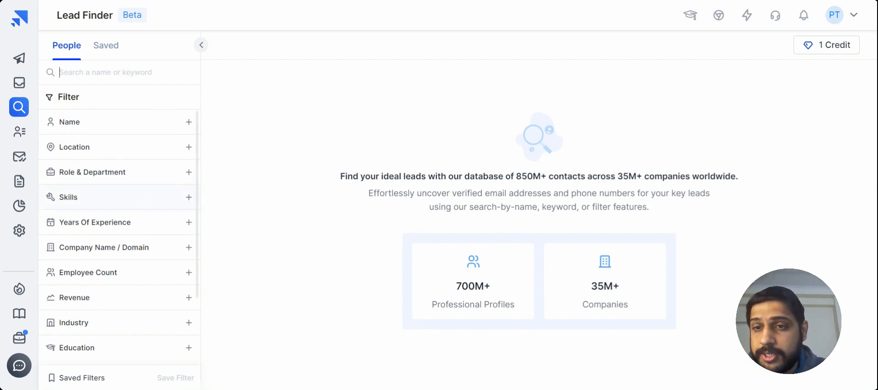
pyautogui.moveTo(124, 122)
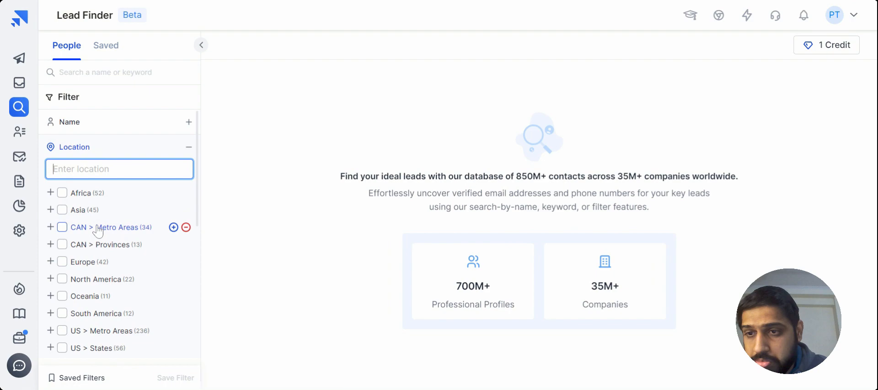
pyautogui.click(189, 147)
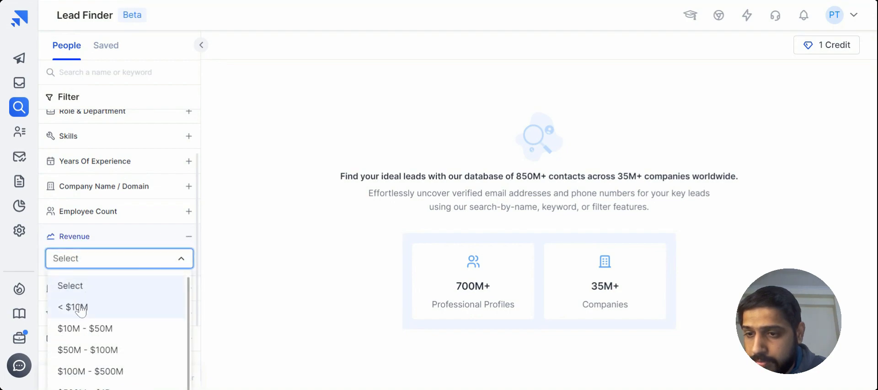
pyautogui.click(71, 308)
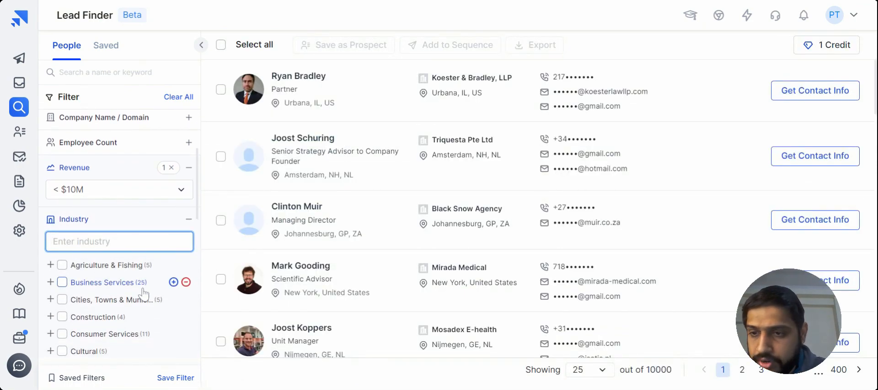
pyautogui.scroll(-3)
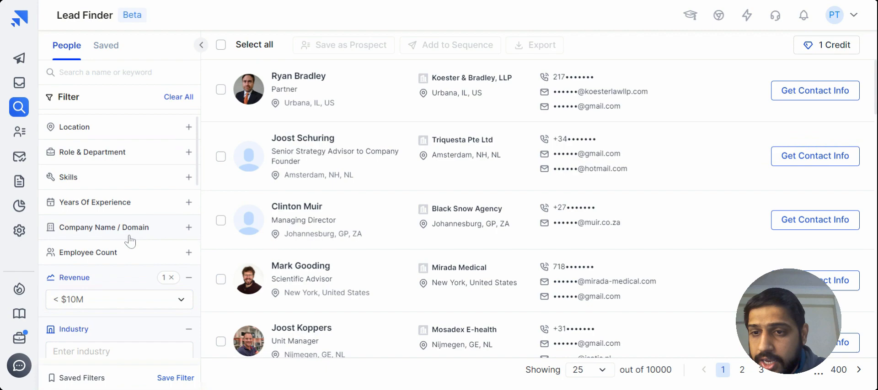
# Filter Lead Finder by company 'saleshandy' and scroll through the 97 matching people
pyautogui.write('sales')
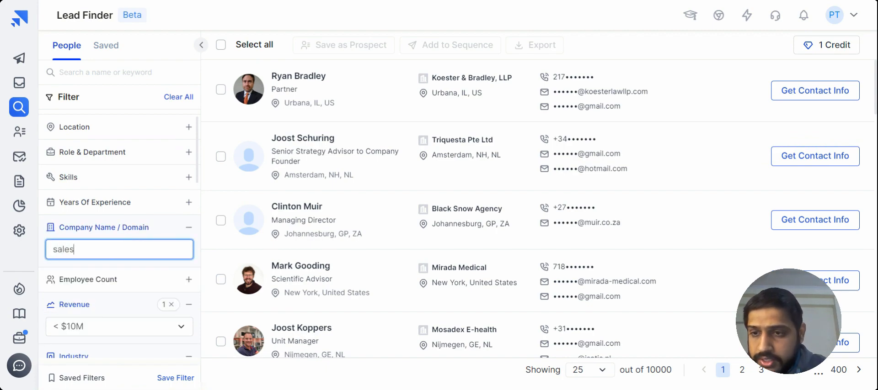
pyautogui.write('handy')
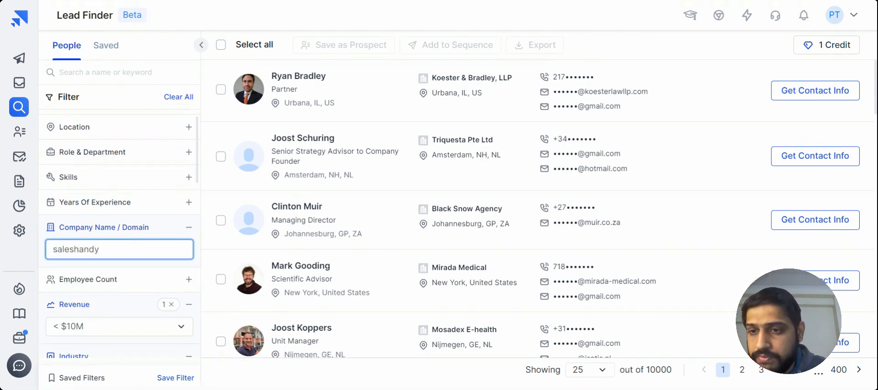
pyautogui.press('Enter')
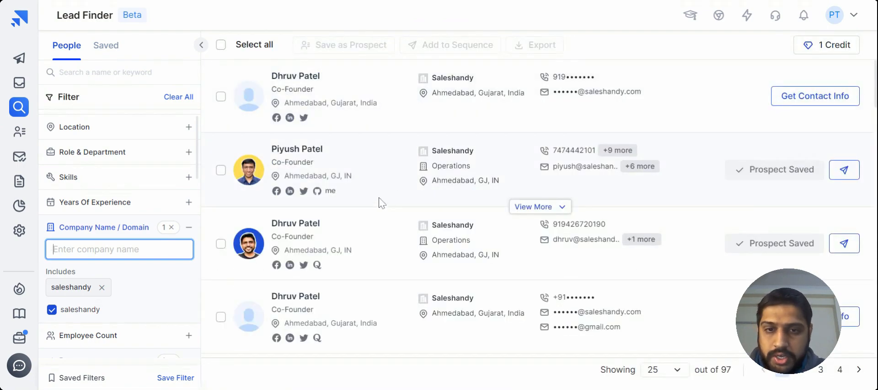
pyautogui.scroll(-3)
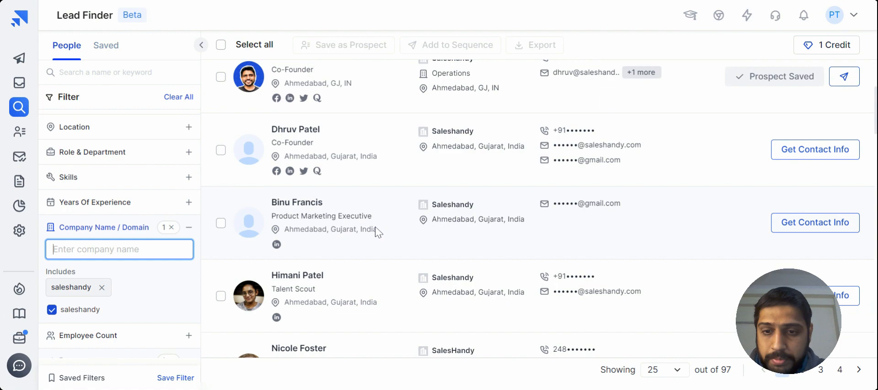
pyautogui.scroll(-3)
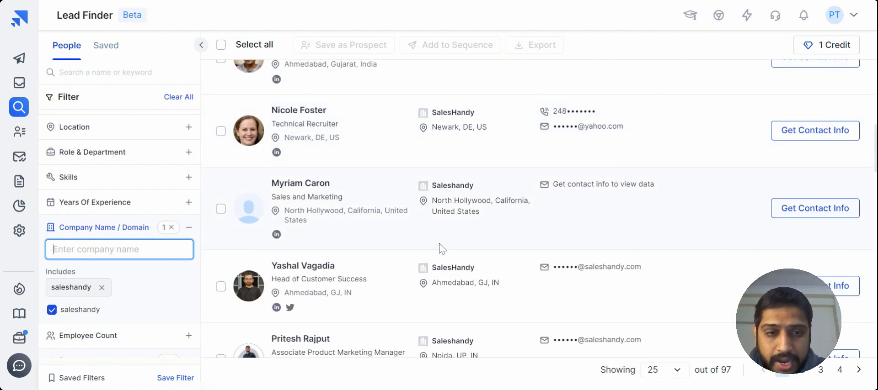
pyautogui.scroll(-3)
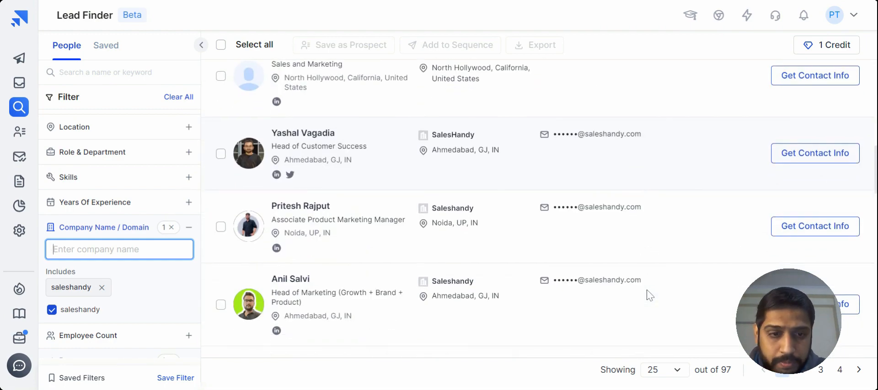
pyautogui.scroll(-3)
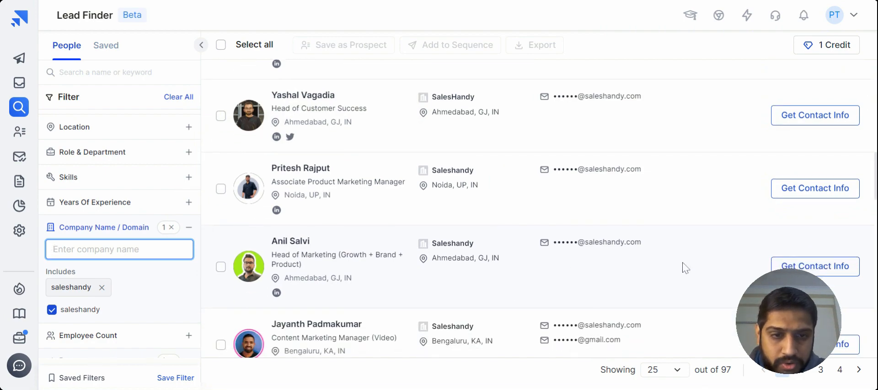
pyautogui.moveTo(741, 283)
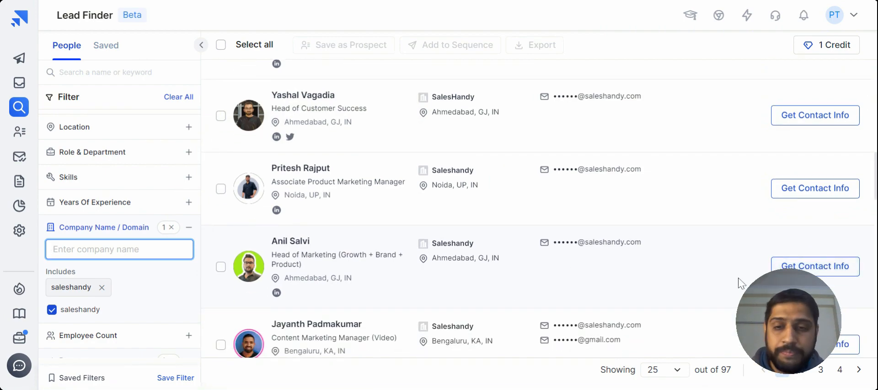
pyautogui.click(815, 267)
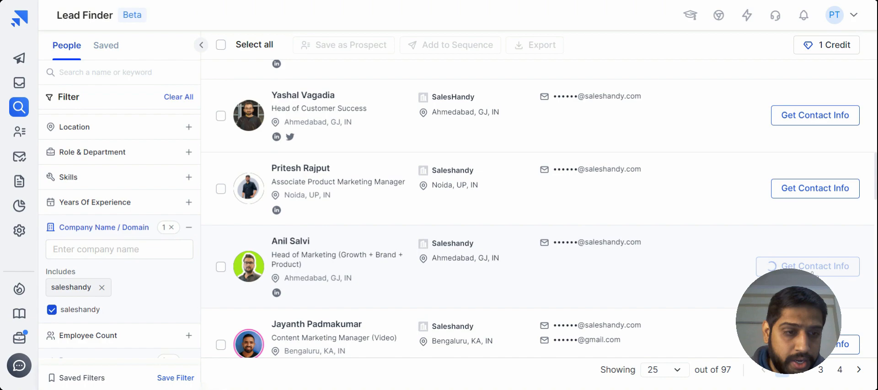
pyautogui.click(807, 266)
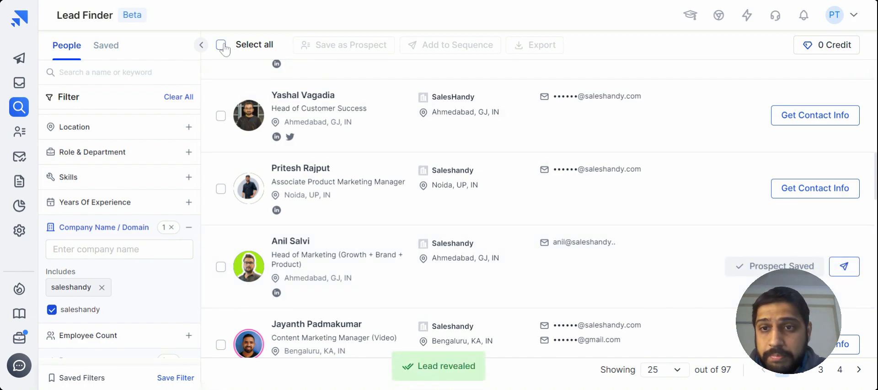
pyautogui.click(221, 44)
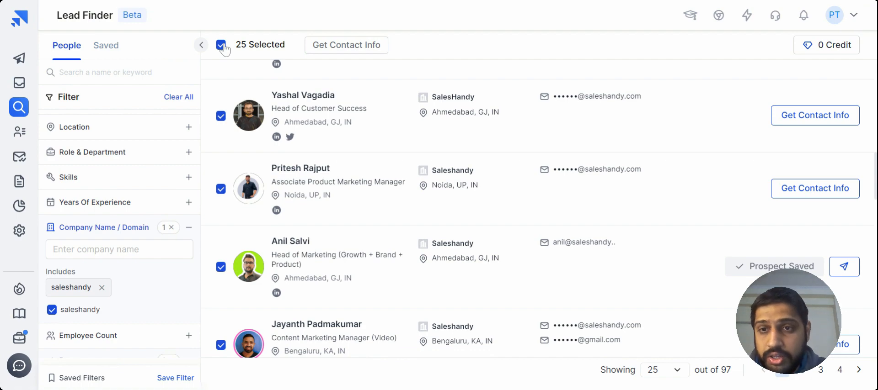
pyautogui.click(220, 45)
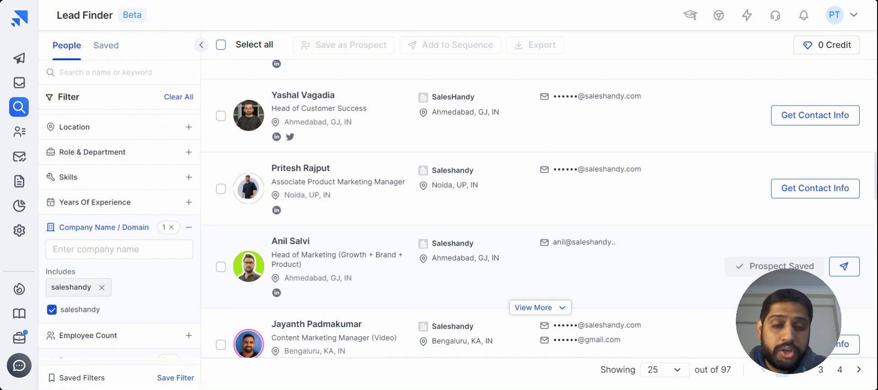
pyautogui.moveTo(845, 267)
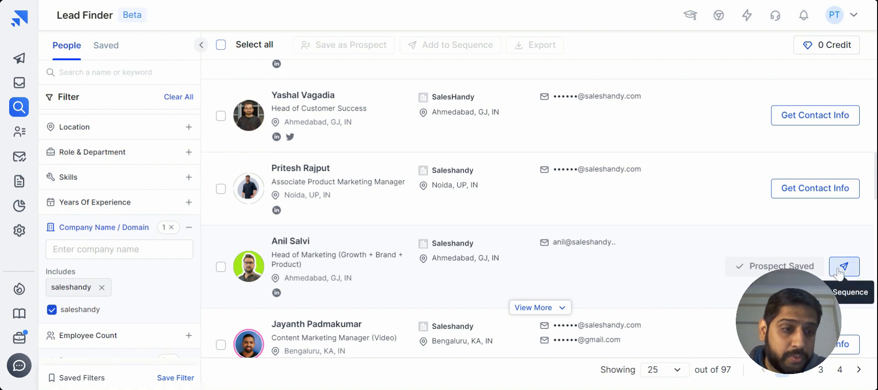
pyautogui.click(845, 266)
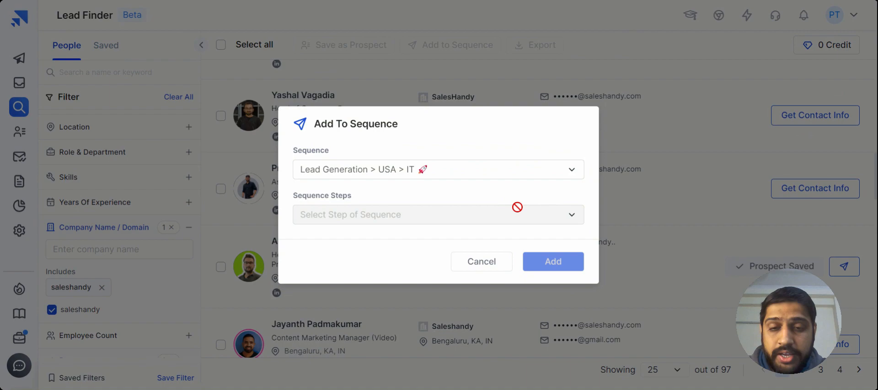
pyautogui.click(438, 215)
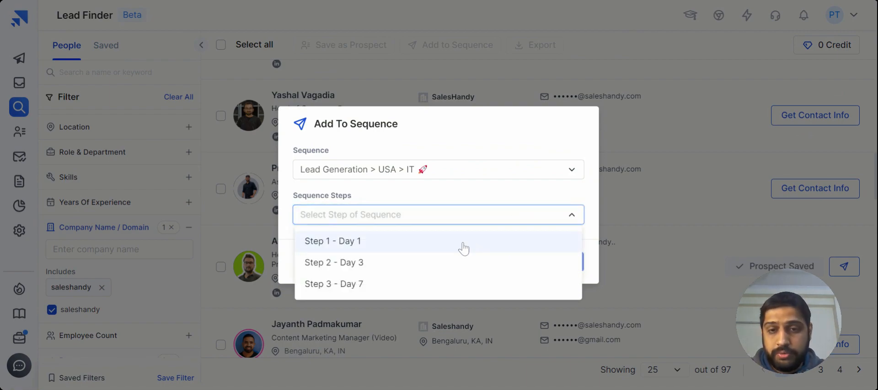
pyautogui.click(333, 241)
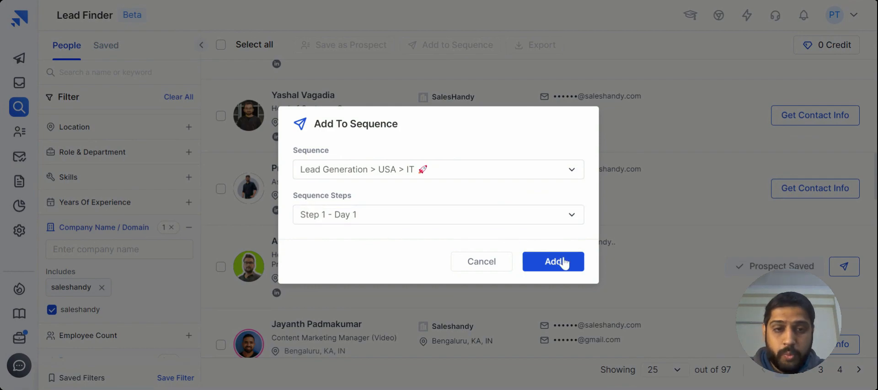
pyautogui.click(553, 261)
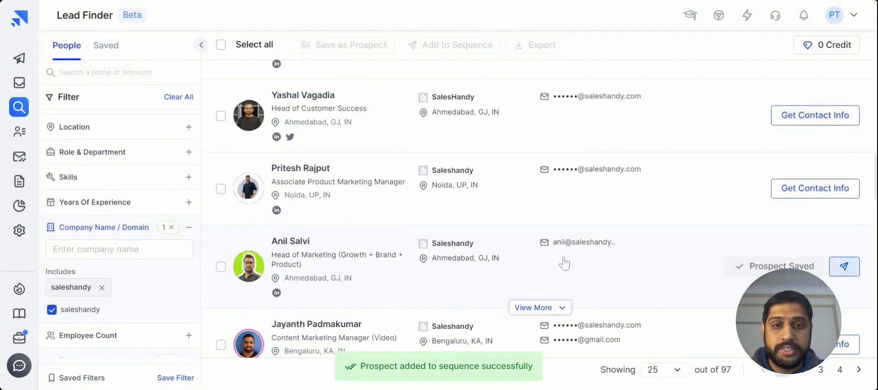
pyautogui.moveTo(17, 58)
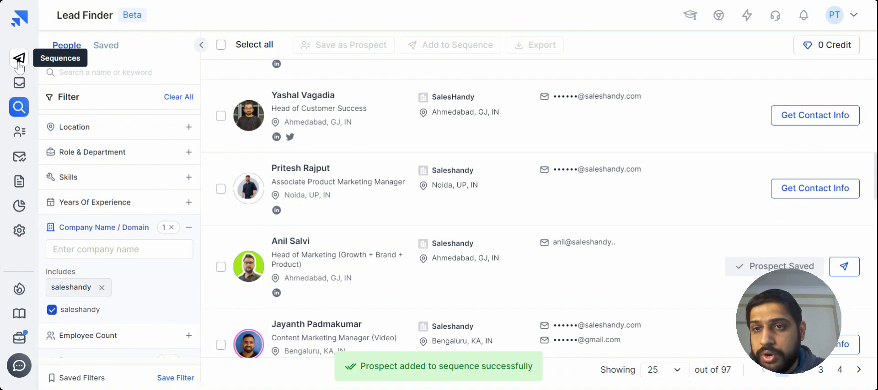
pyautogui.click(19, 57)
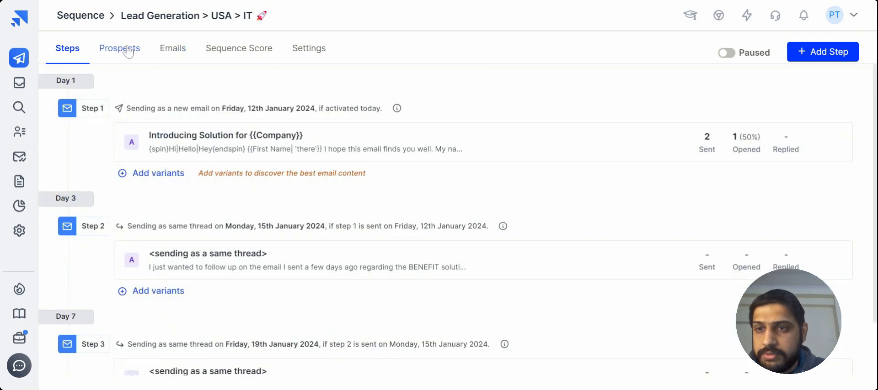
pyautogui.click(119, 48)
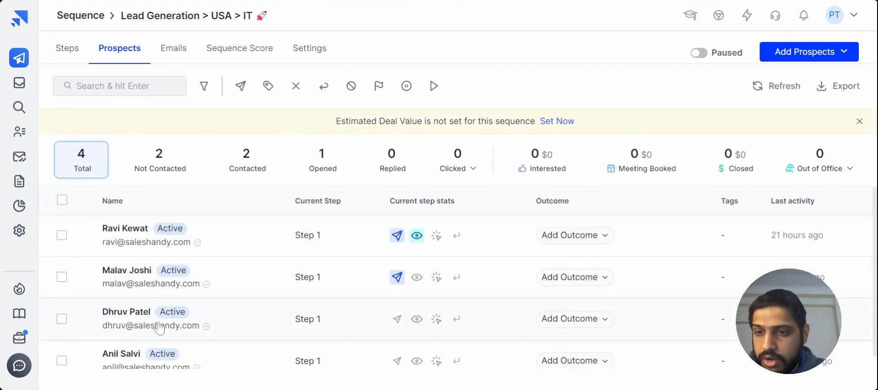
pyautogui.scroll(-3)
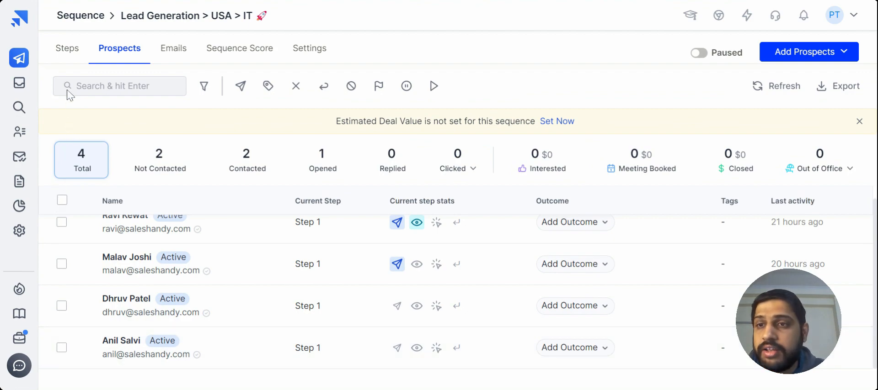
pyautogui.click(66, 48)
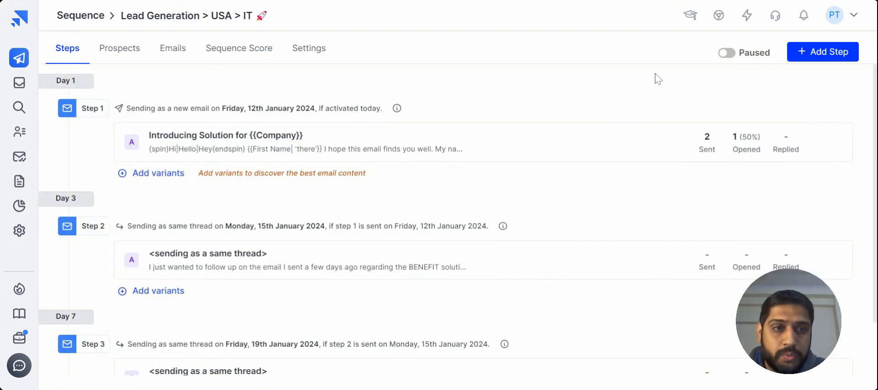
# Switch the paused sequence to active and open the support chat
pyautogui.click(724, 52)
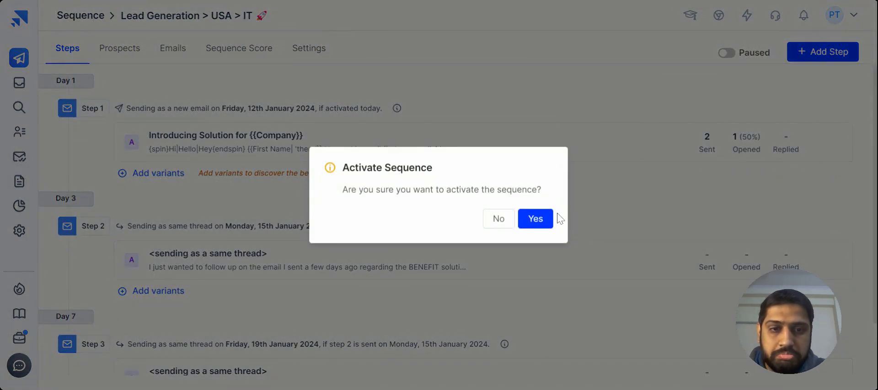
pyautogui.click(535, 219)
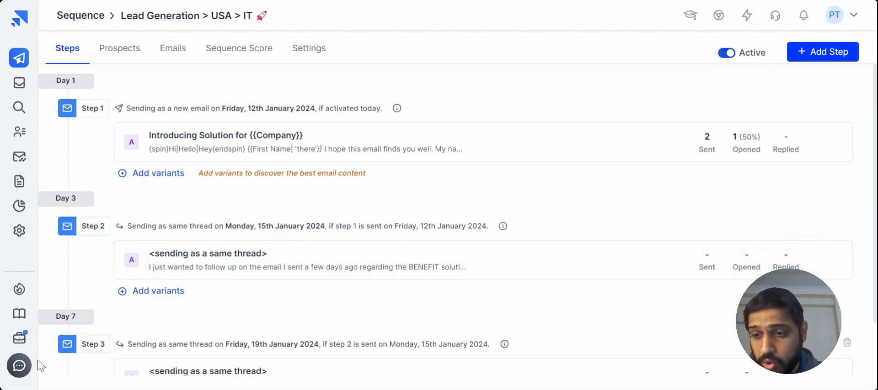
pyautogui.click(19, 366)
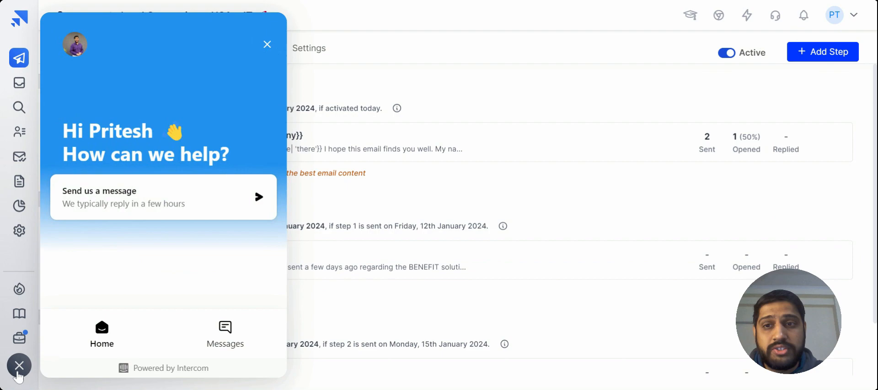